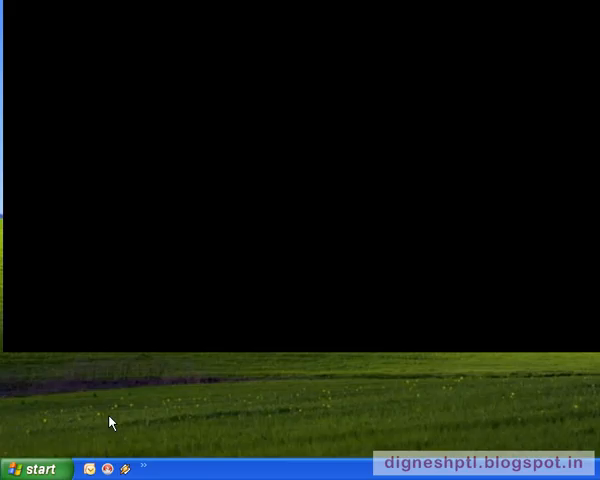
Bring up the Start menu's Settings submenu with Control Panel available
{"action": "left_click", "coordinate": [38, 468]}
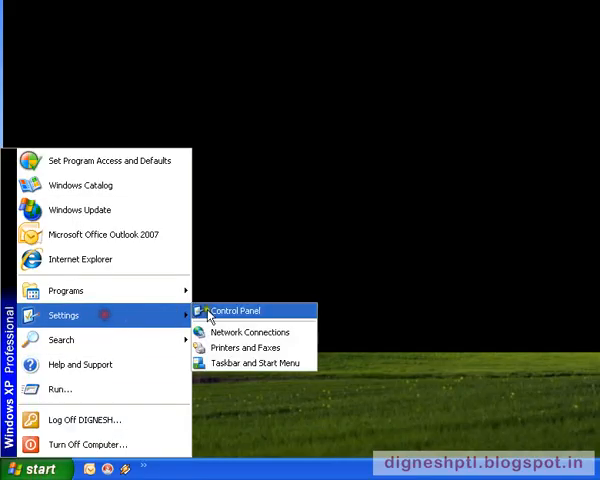
Launch the Add Hardware Wizard from Control Panel and pass its welcome page
{"action": "left_click", "coordinate": [236, 310]}
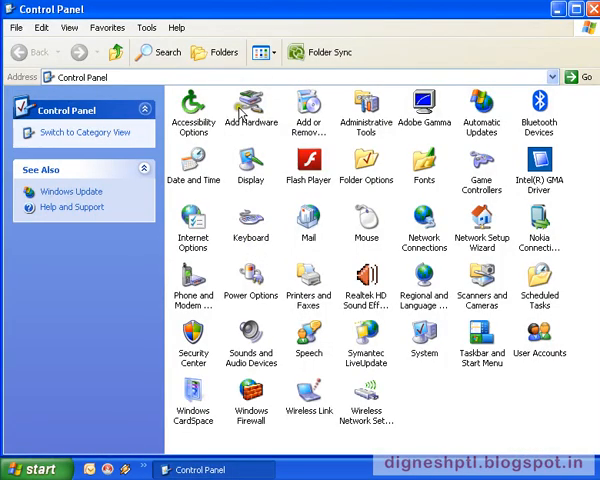
{"action": "double_click", "coordinate": [252, 108]}
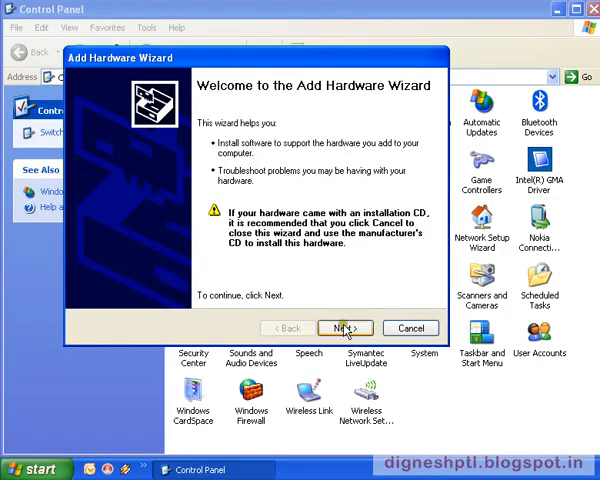
{"action": "left_click", "coordinate": [344, 328]}
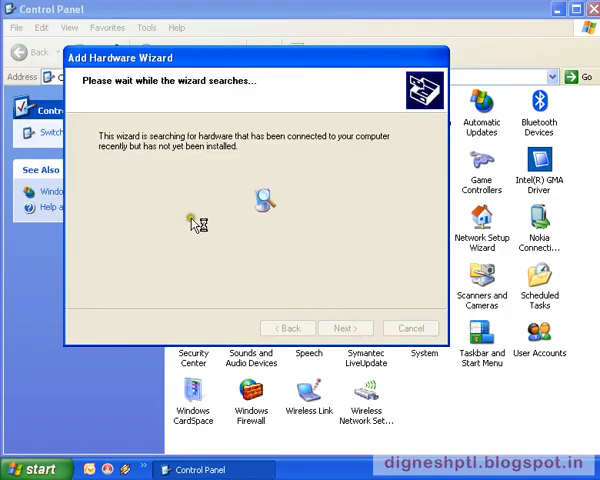
{"action": "mouse_move", "coordinate": [256, 222]}
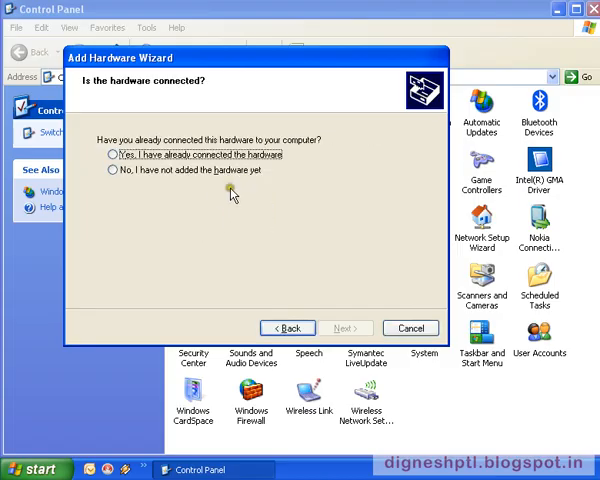
{"action": "mouse_move", "coordinate": [136, 212]}
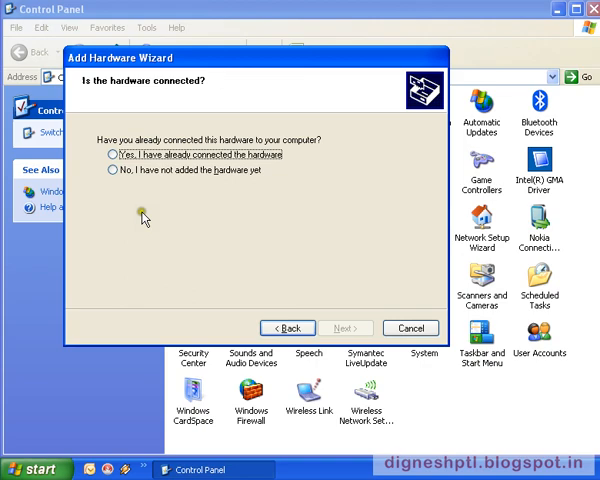
Confirm the hardware is already connected and choose to add a new hardware device
{"action": "left_click", "coordinate": [110, 156]}
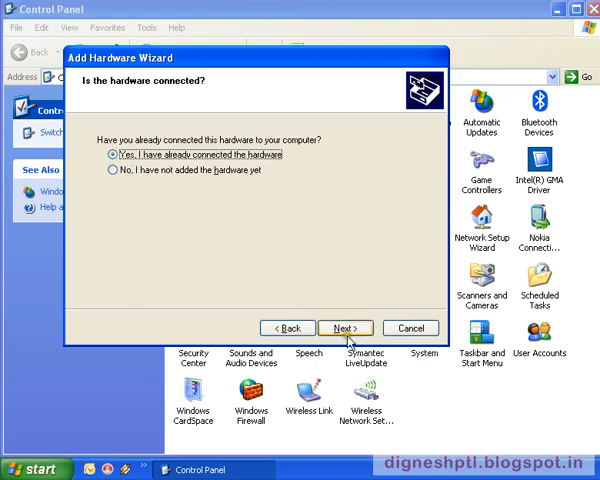
{"action": "left_click", "coordinate": [344, 328]}
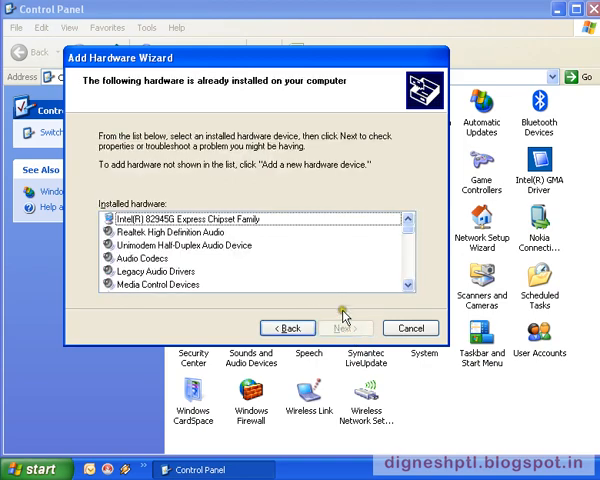
{"action": "scroll", "scroll_direction": "down", "scroll_amount": 3}
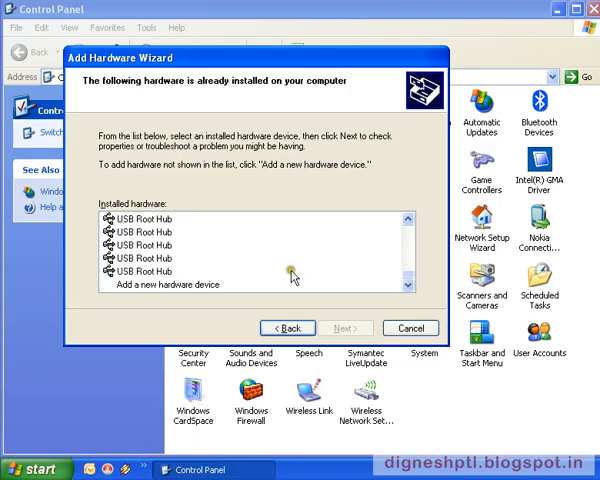
{"action": "left_click", "coordinate": [346, 328]}
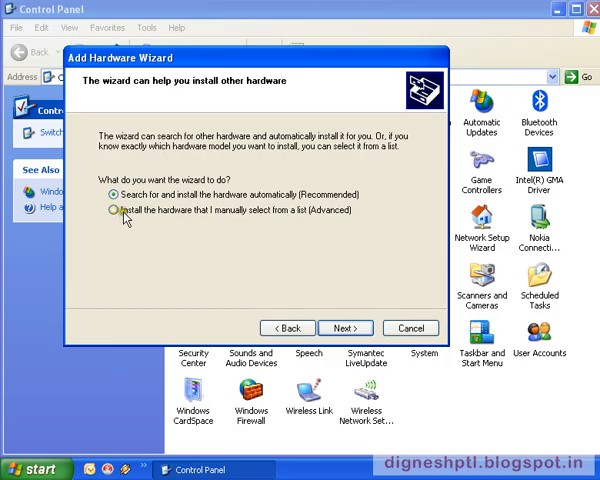
Choose manual hardware selection from a list with Modems as the hardware type
{"action": "left_click", "coordinate": [112, 210]}
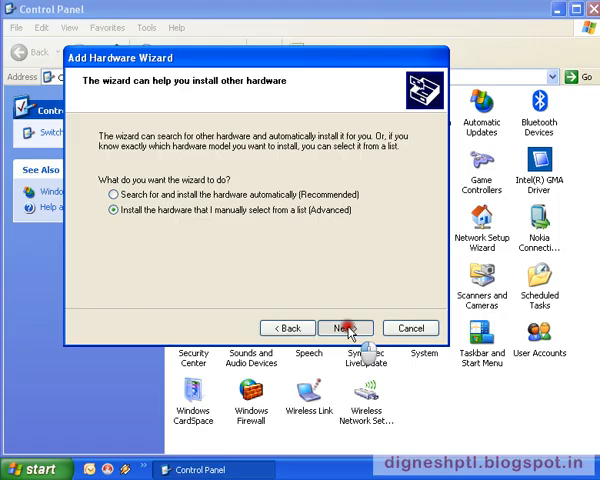
{"action": "left_click", "coordinate": [344, 328]}
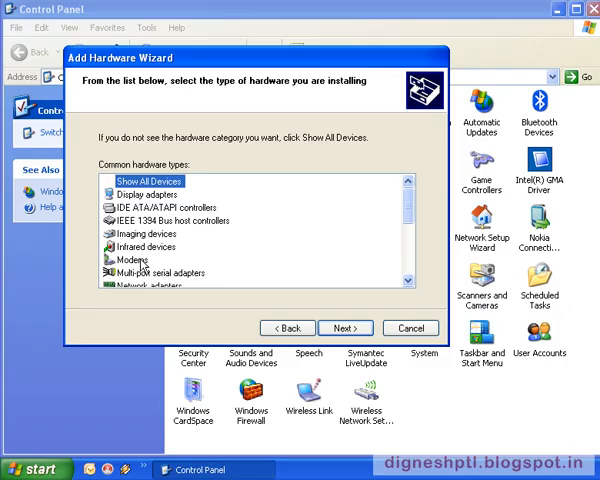
{"action": "left_click", "coordinate": [130, 260]}
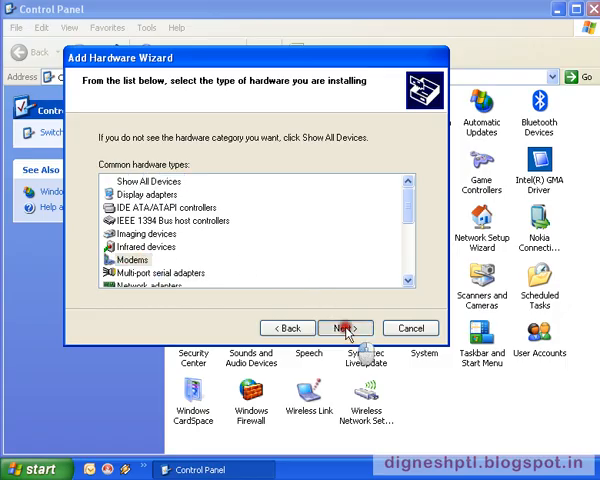
{"action": "left_click", "coordinate": [344, 328]}
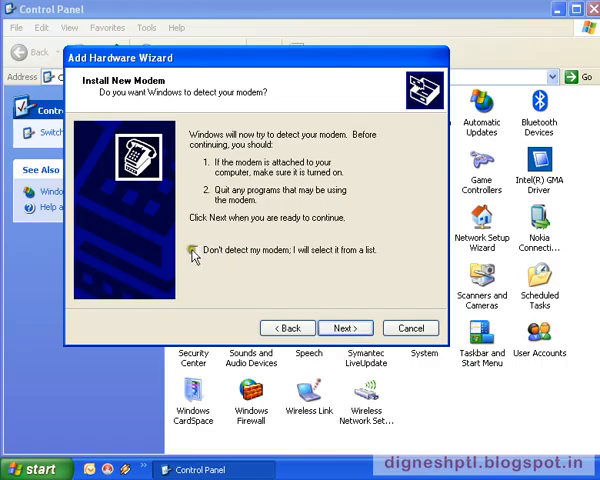
Skip automatic modem detection and continue to the manufacturer and model list
{"action": "left_click", "coordinate": [192, 250]}
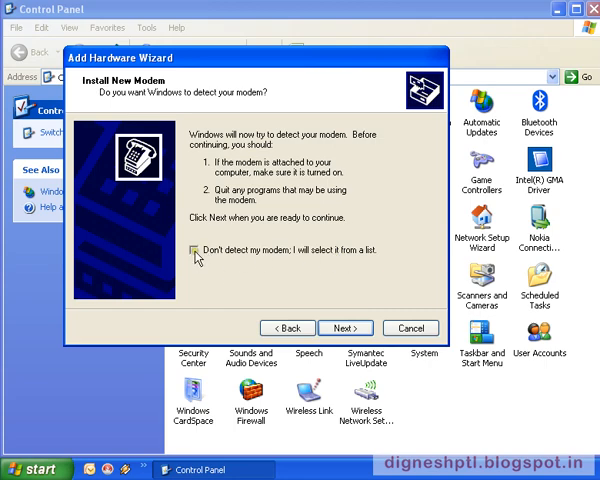
{"action": "left_click", "coordinate": [192, 250]}
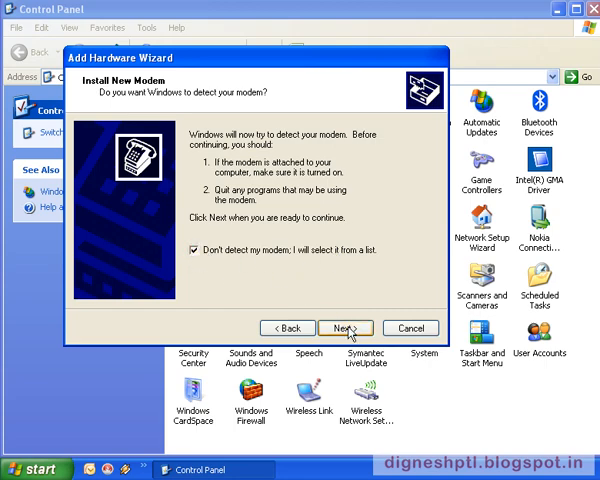
{"action": "left_click", "coordinate": [344, 328]}
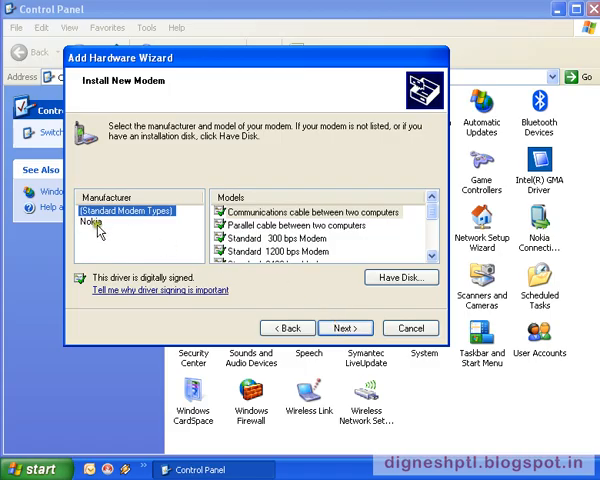
{"action": "mouse_move", "coordinate": [126, 238]}
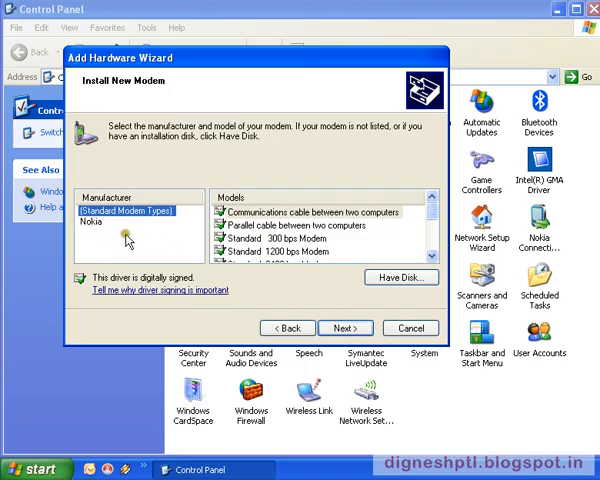
Select Nokia as manufacturer and confirm the Nokia 2690 Bluetooth Modem model
{"action": "left_click", "coordinate": [88, 224]}
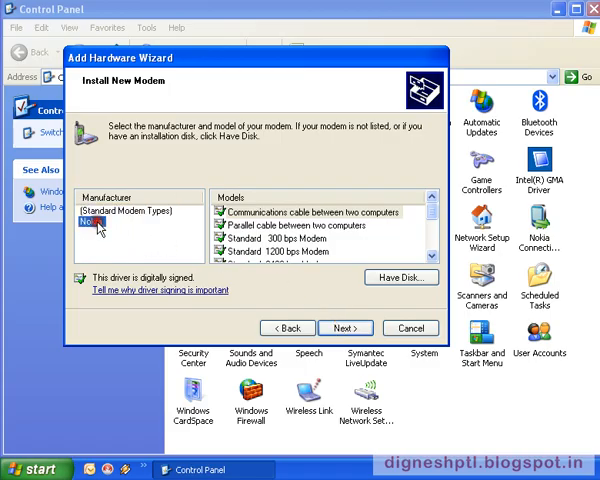
{"action": "left_click", "coordinate": [92, 224]}
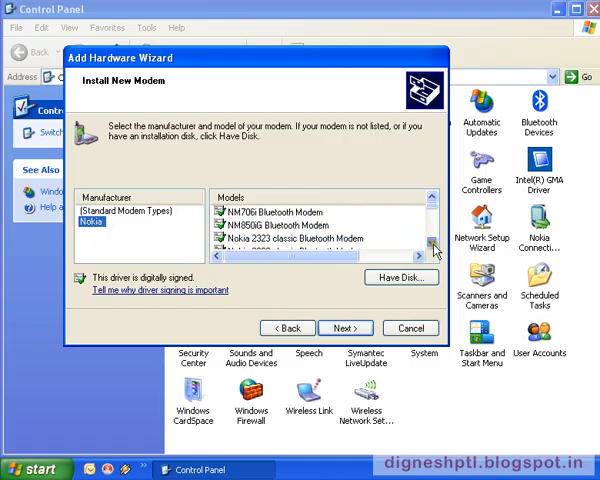
{"action": "scroll", "scroll_direction": "down", "scroll_amount": 3}
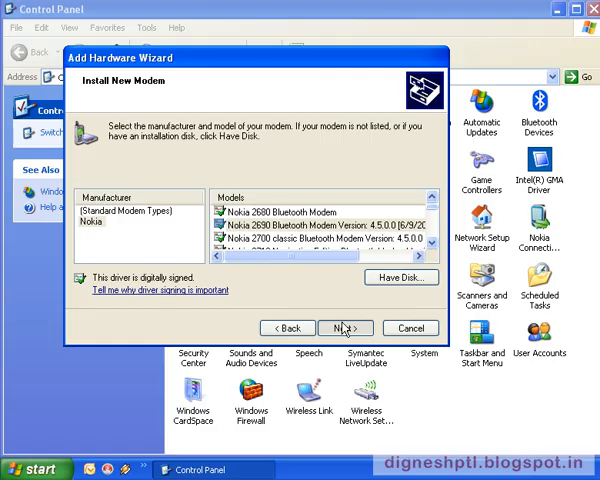
{"action": "left_click", "coordinate": [344, 328]}
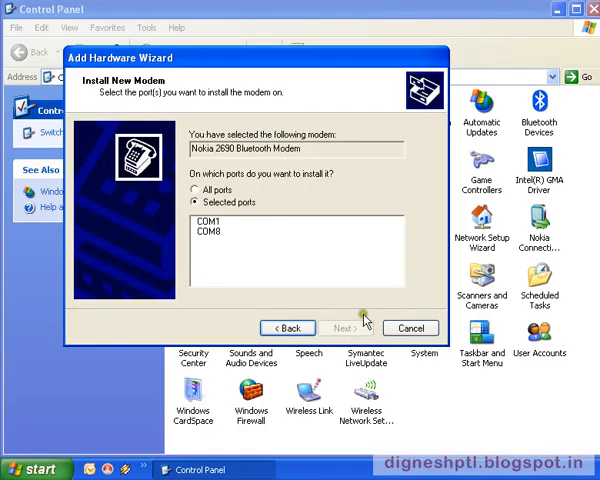
Assign the modem to all ports instead of COM5 or COM1 and start installation
{"action": "left_click", "coordinate": [204, 222]}
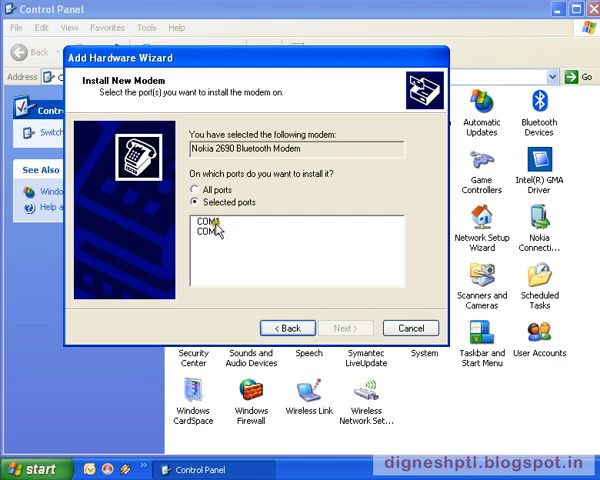
{"action": "left_click", "coordinate": [204, 224]}
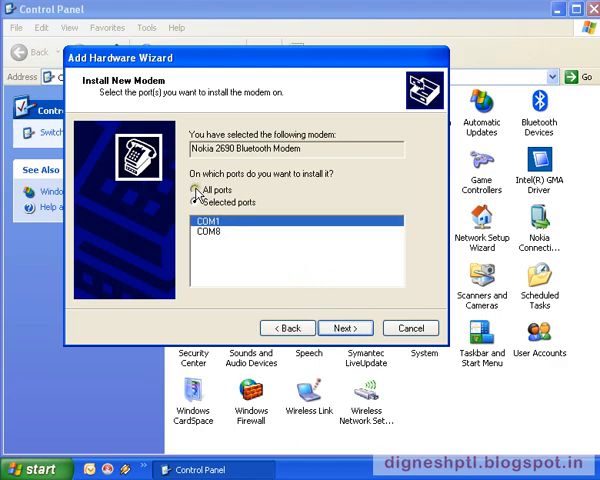
{"action": "left_click", "coordinate": [196, 190]}
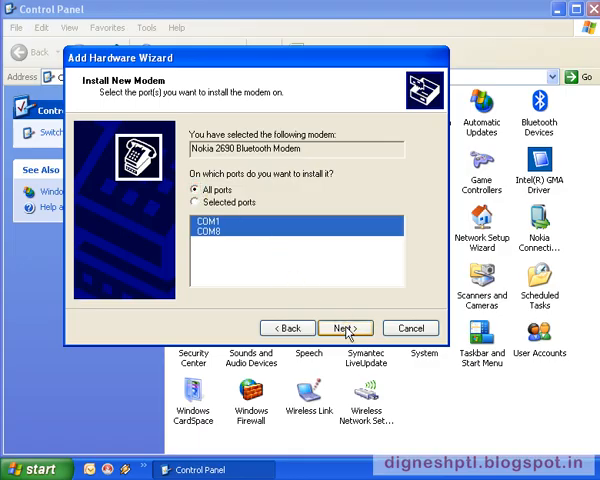
{"action": "left_click", "coordinate": [344, 328]}
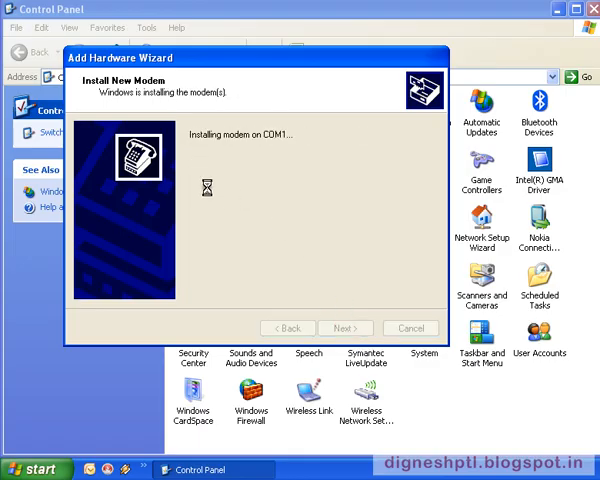
{"action": "mouse_move", "coordinate": [316, 164]}
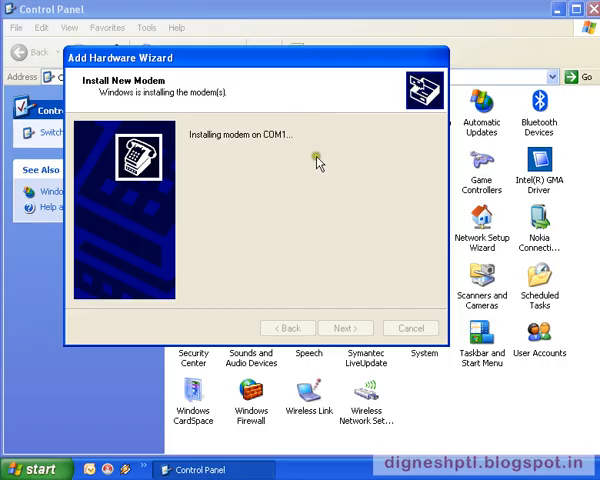
{"action": "mouse_move", "coordinate": [334, 188]}
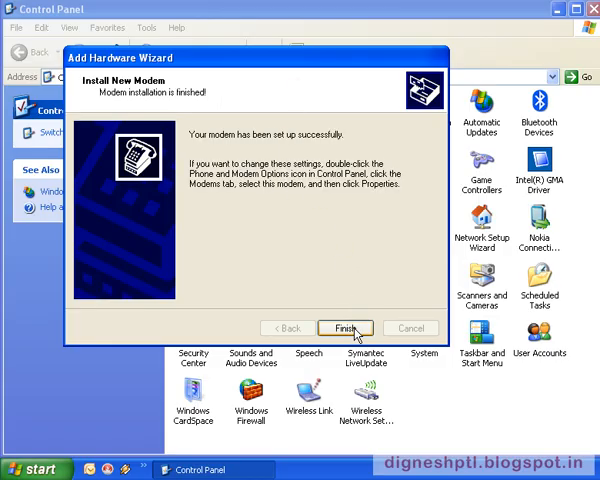
Finish the successful modem installation, closing the Add Hardware Wizard
{"action": "left_click", "coordinate": [344, 328]}
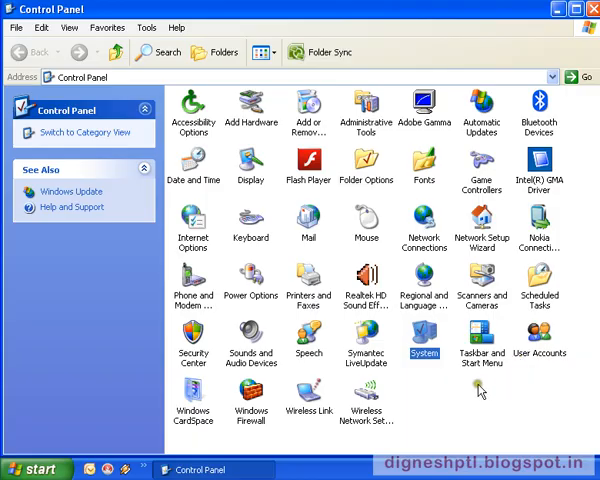
{"action": "mouse_move", "coordinate": [420, 344]}
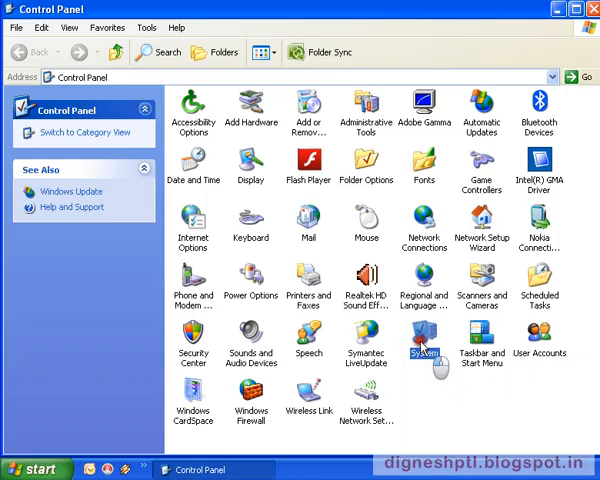
Reach Device Manager via System Properties Hardware and select Nokia 2690 Bluetooth Modem #3 under Modems
{"action": "double_click", "coordinate": [420, 336]}
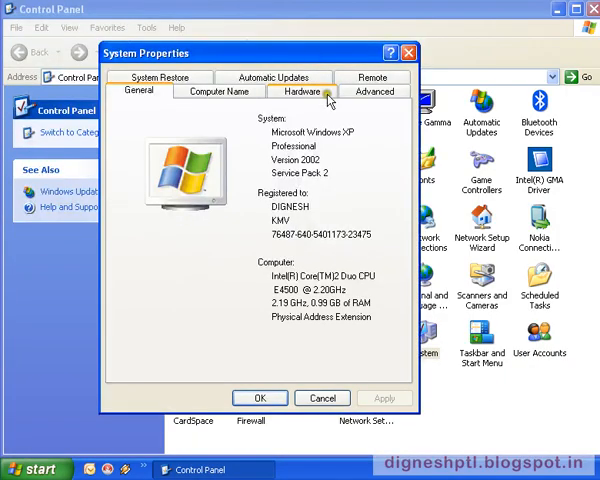
{"action": "left_click", "coordinate": [302, 92]}
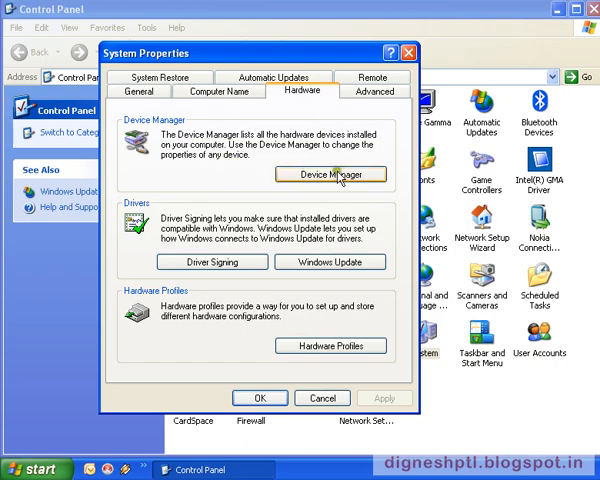
{"action": "left_click", "coordinate": [330, 174]}
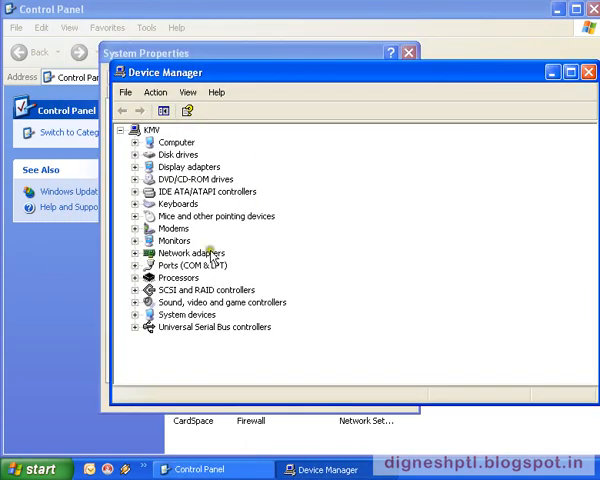
{"action": "mouse_move", "coordinate": [152, 240]}
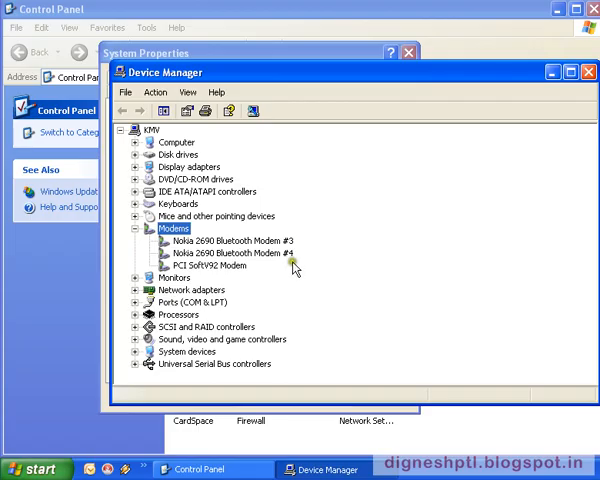
{"action": "left_click", "coordinate": [230, 240]}
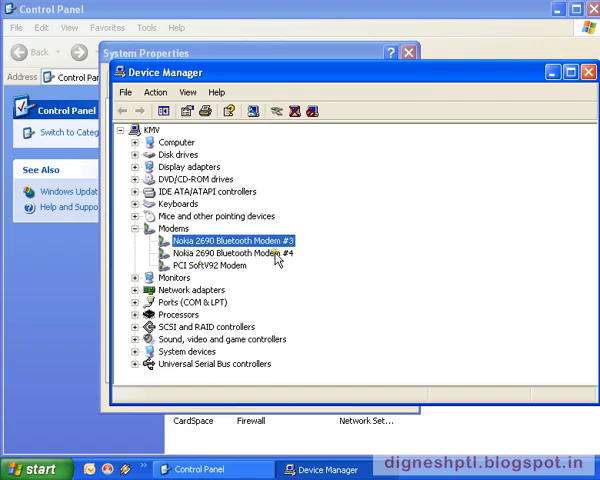